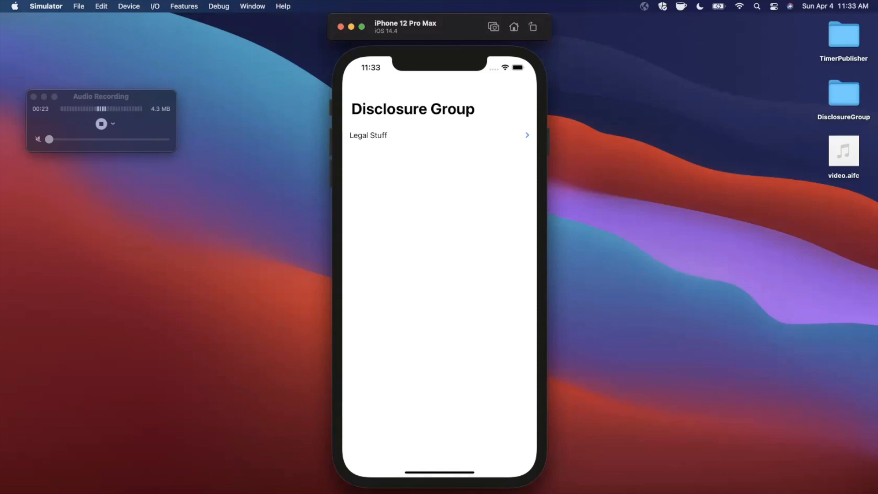
Step: In the Simulator app, expand Legal Stuff and then its Privacy Policy group
{"action": "left_click", "coordinate": [368, 135]}
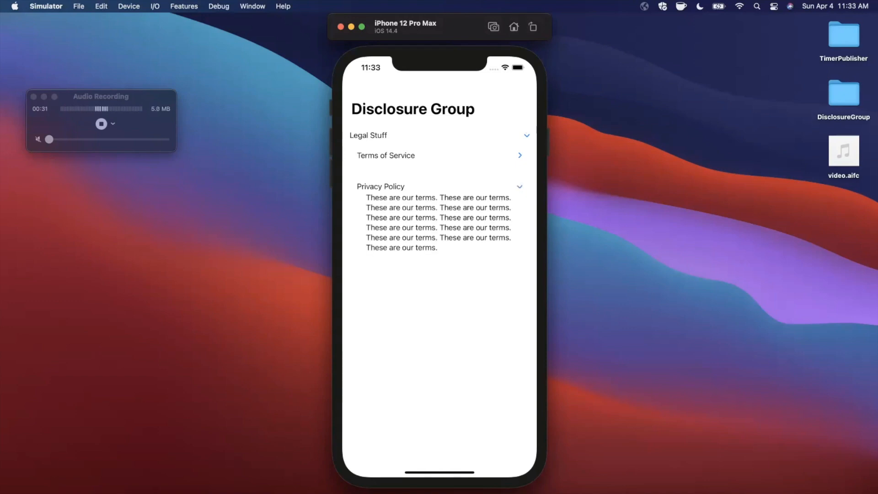
{"action": "left_click", "coordinate": [439, 155]}
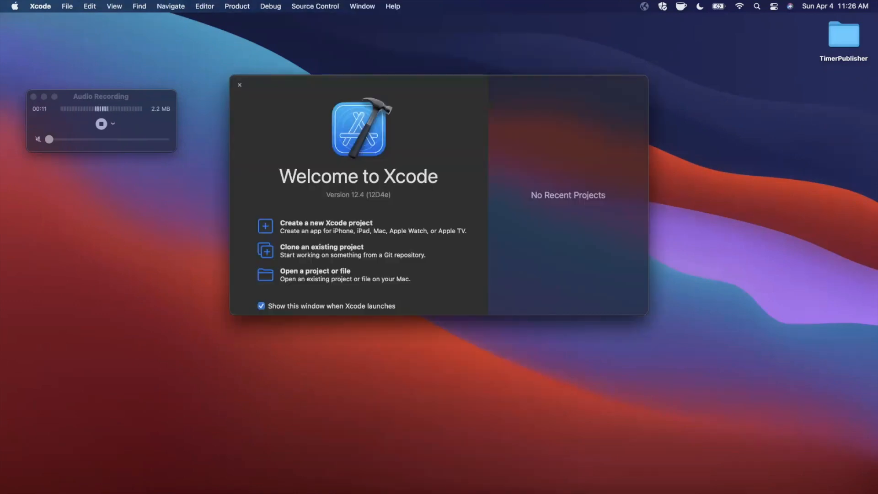
Step: Start a new iOS App project named DisclosureGroup
{"action": "left_click", "coordinate": [326, 226]}
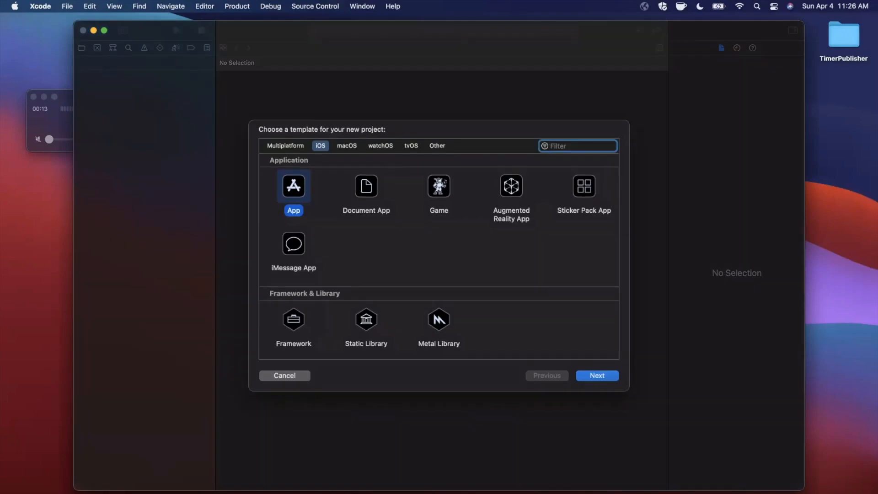
{"action": "left_click", "coordinate": [596, 375]}
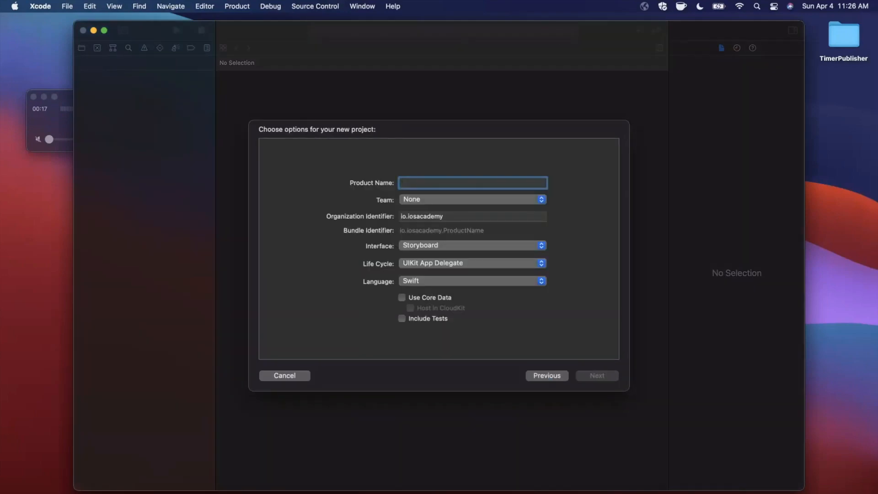
{"action": "type", "text": "Disclosur"}
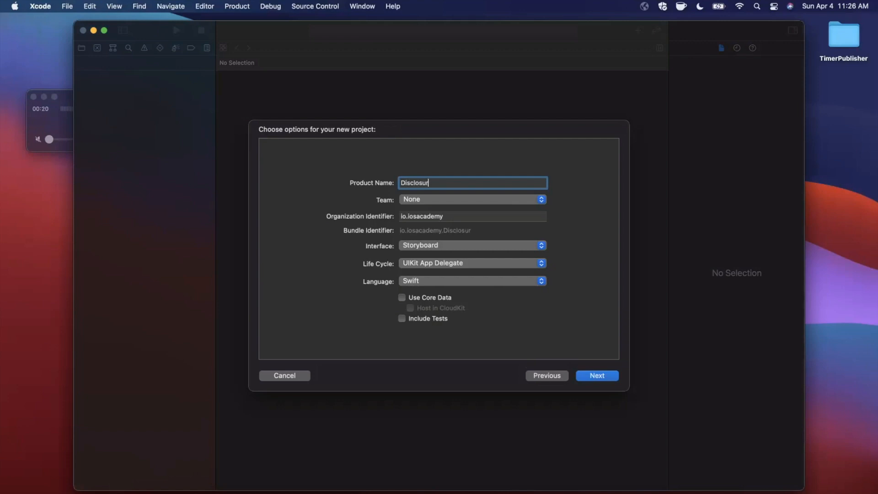
{"action": "type", "text": "eGroup"}
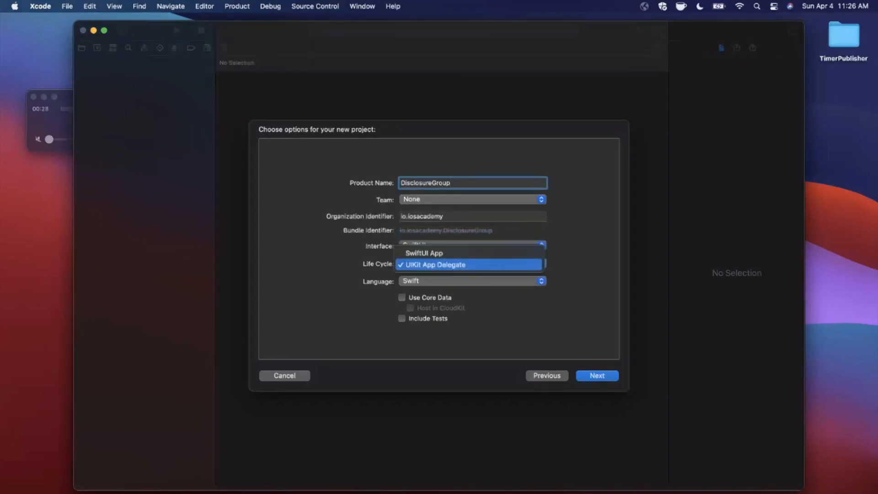
Step: Set the life cycle to SwiftUI App and save the project on the Desktop
{"action": "left_click", "coordinate": [424, 253]}
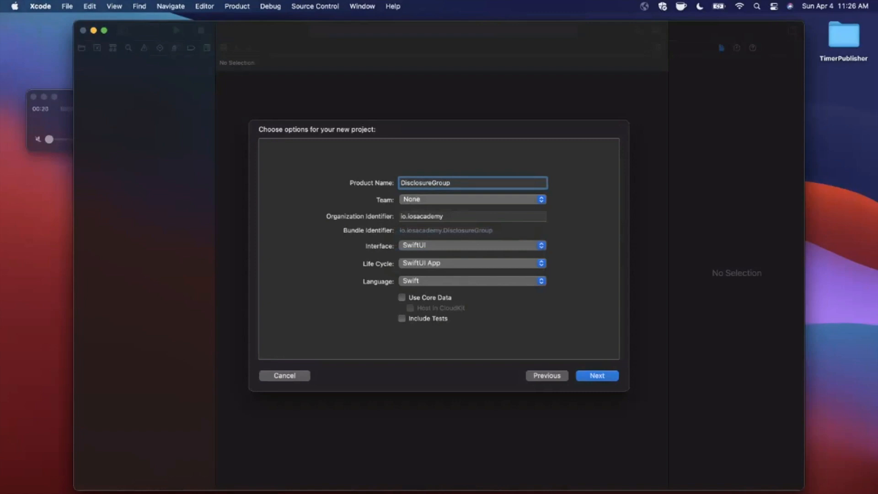
{"action": "left_click", "coordinate": [597, 375]}
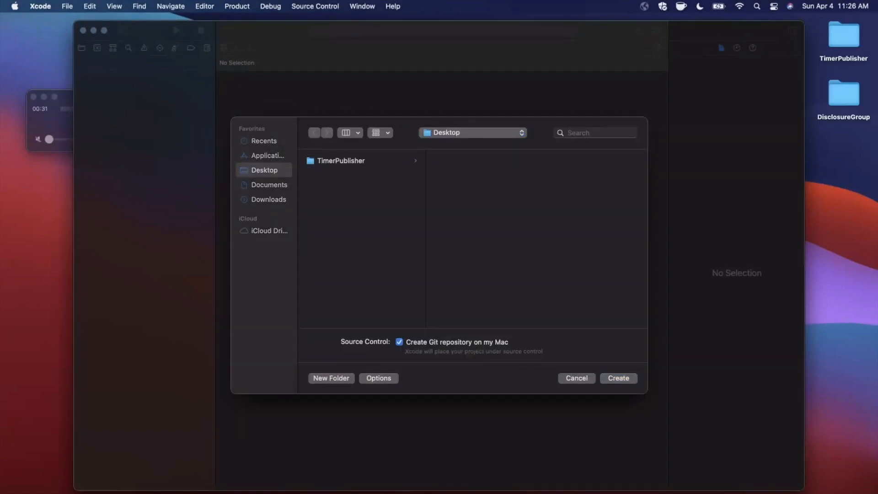
{"action": "left_click", "coordinate": [618, 377]}
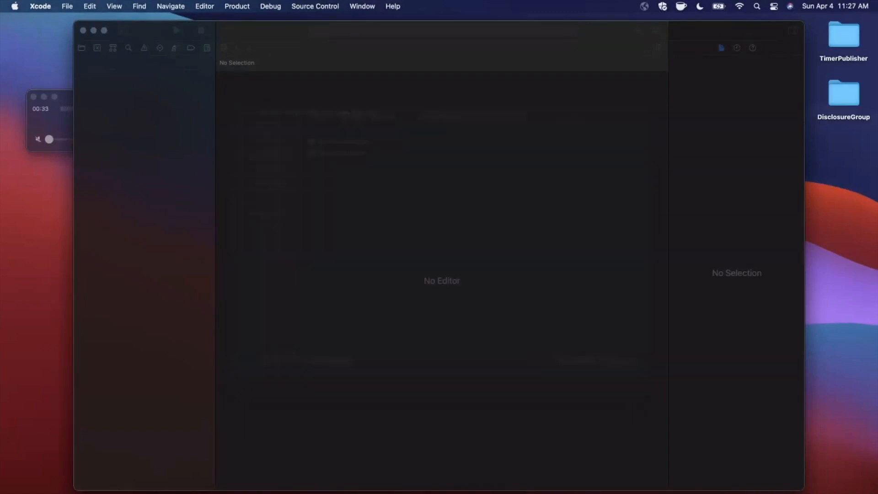
Step: Resume the live preview and switch the preview device to iPhone 12 Pro Max
{"action": "left_click", "coordinate": [141, 101]}
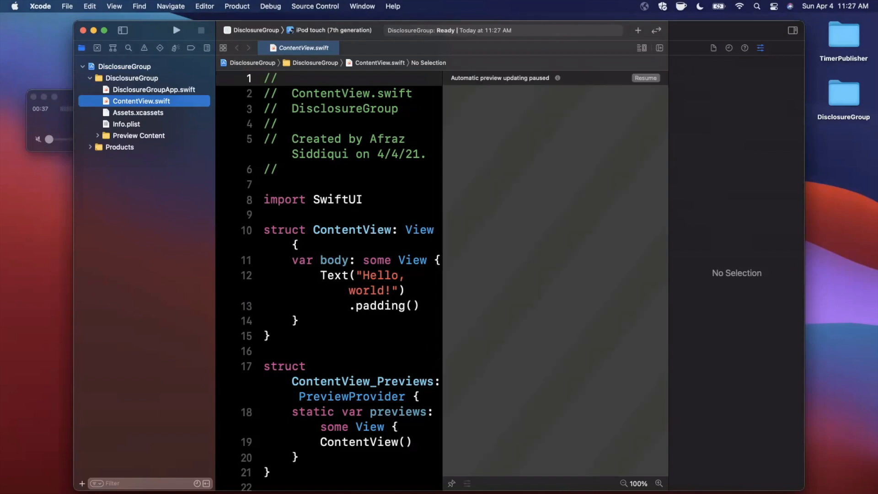
{"action": "left_click", "coordinate": [176, 31]}
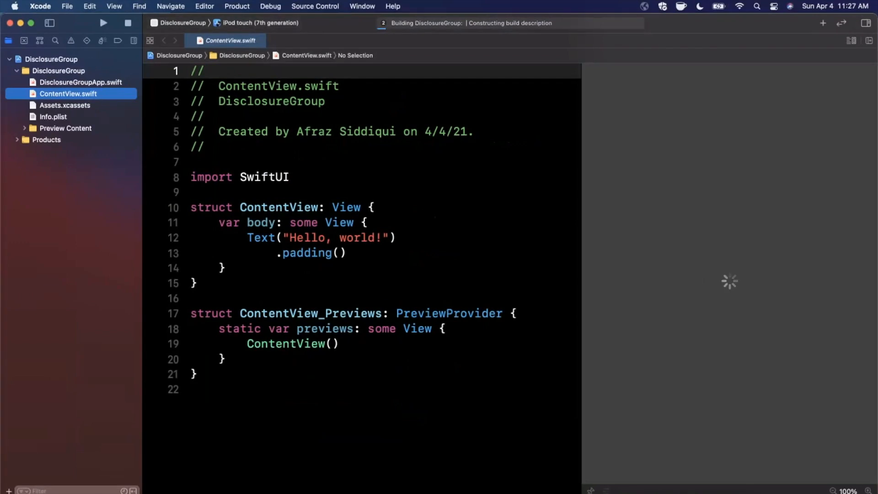
{"action": "left_click", "coordinate": [257, 23]}
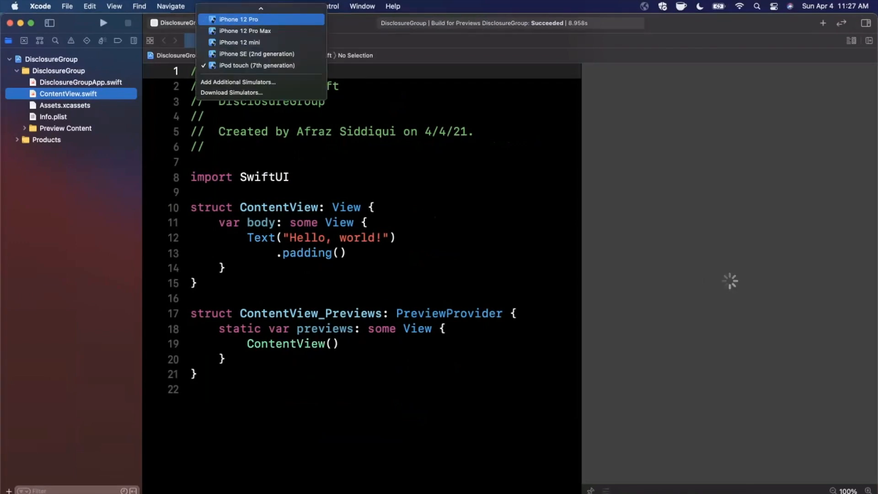
{"action": "left_click", "coordinate": [245, 30]}
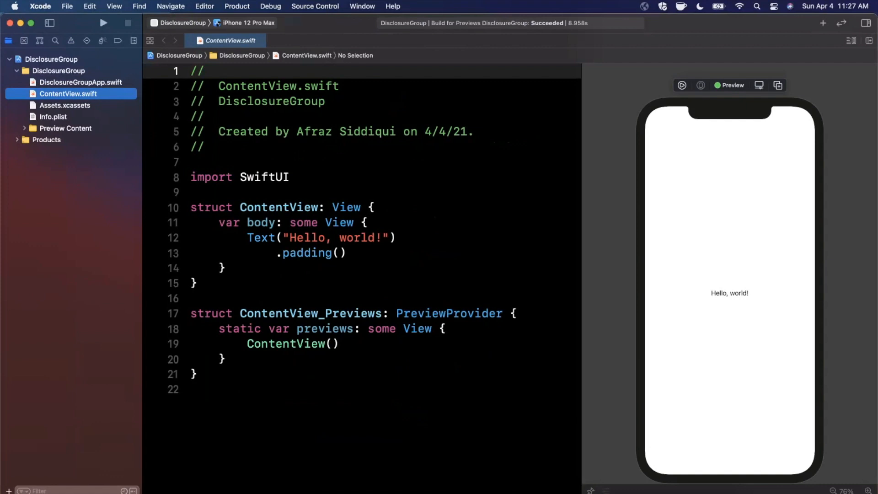
{"action": "left_click", "coordinate": [223, 268]}
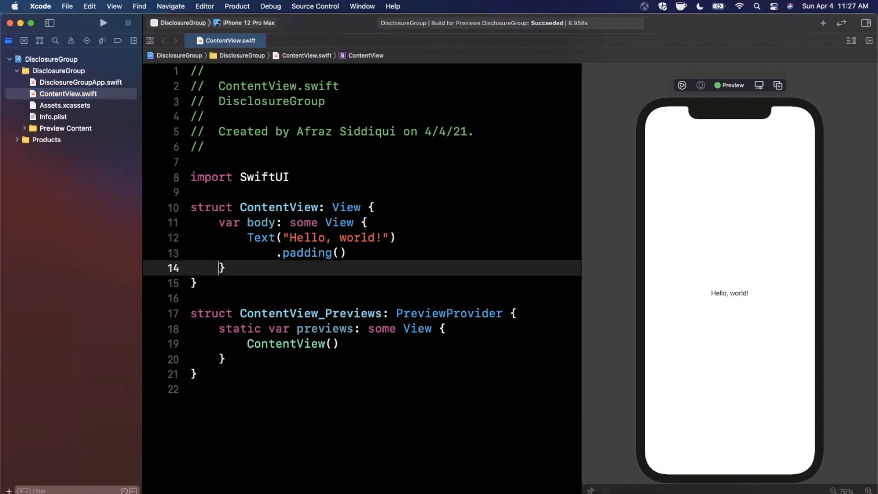
Step: Add a NavigationView and VStack in the body and begin typing DisclosureGroup
{"action": "type", "text": "NavigationView {"}
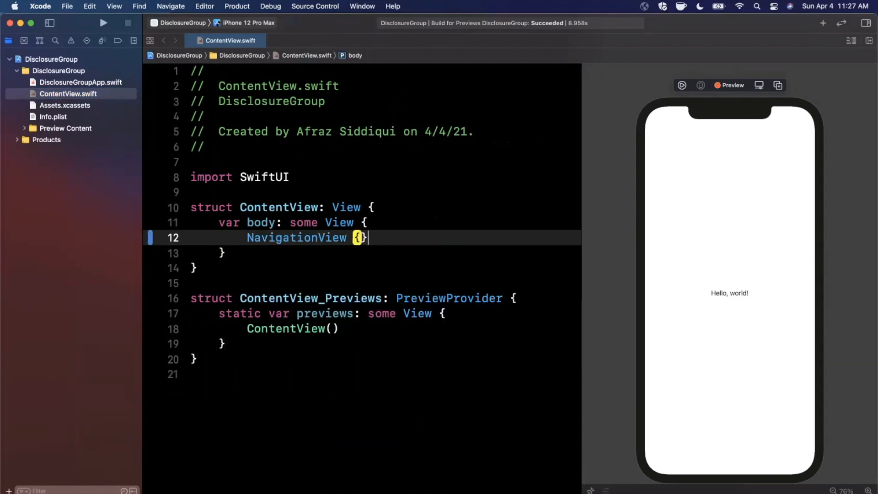
{"action": "type", "text": "VStack {"}
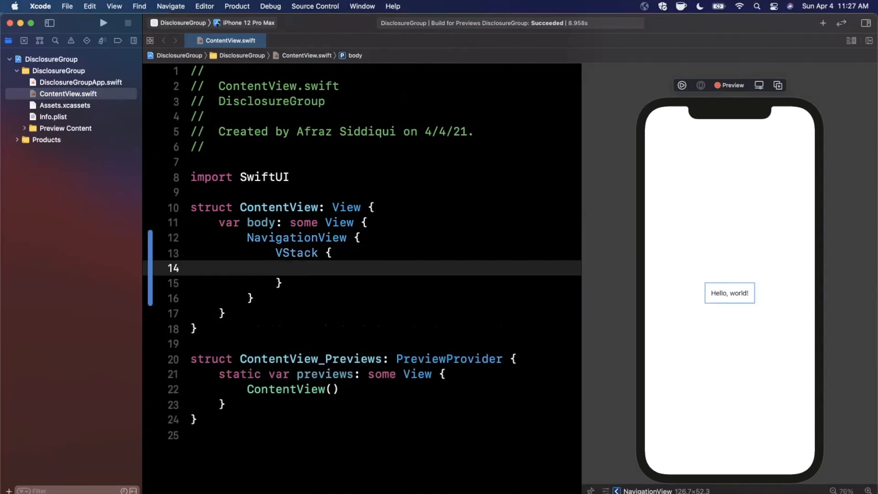
{"action": "type", "text": "Discl"}
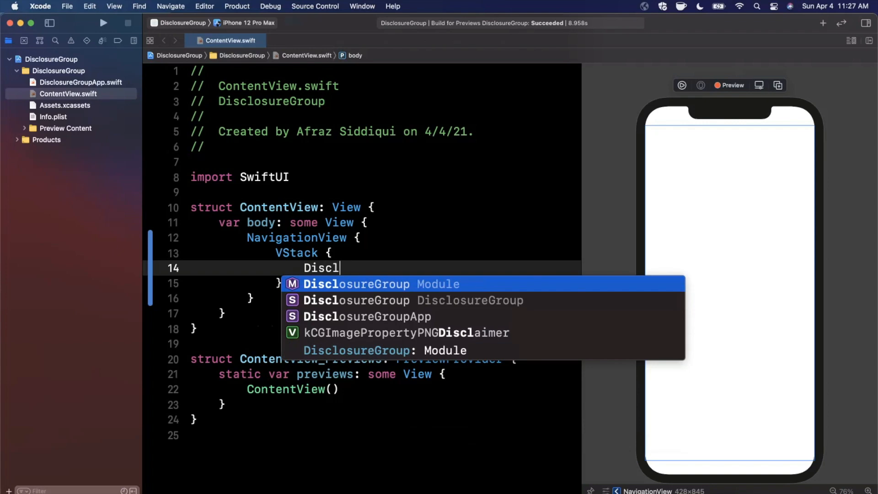
{"action": "key", "text": "Escape"}
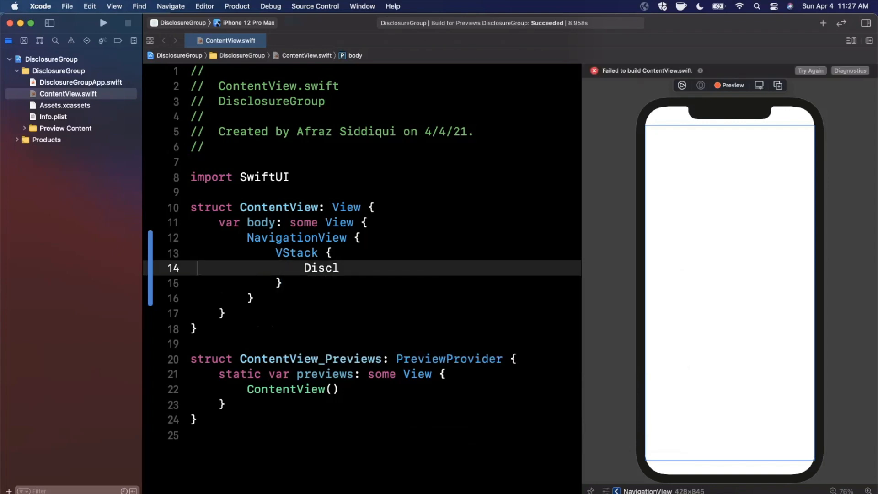
{"action": "type", "text": "os"}
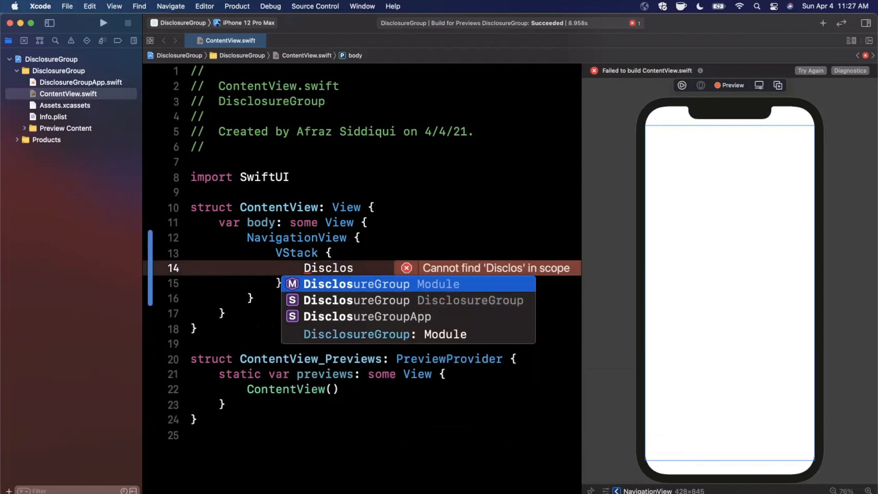
Step: Insert the DisclosureGroup label/content initializer titled "Privacy Policy & Terms"
{"action": "left_click", "coordinate": [357, 284]}
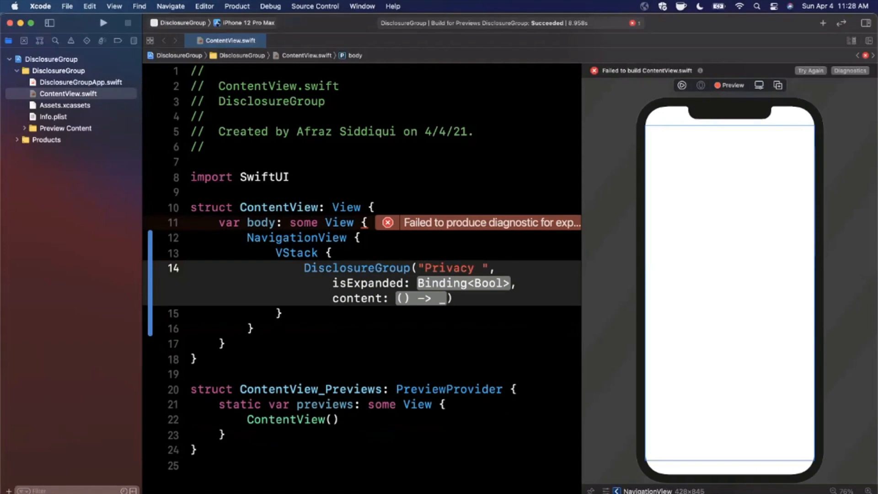
{"action": "type", "text": "Polic"}
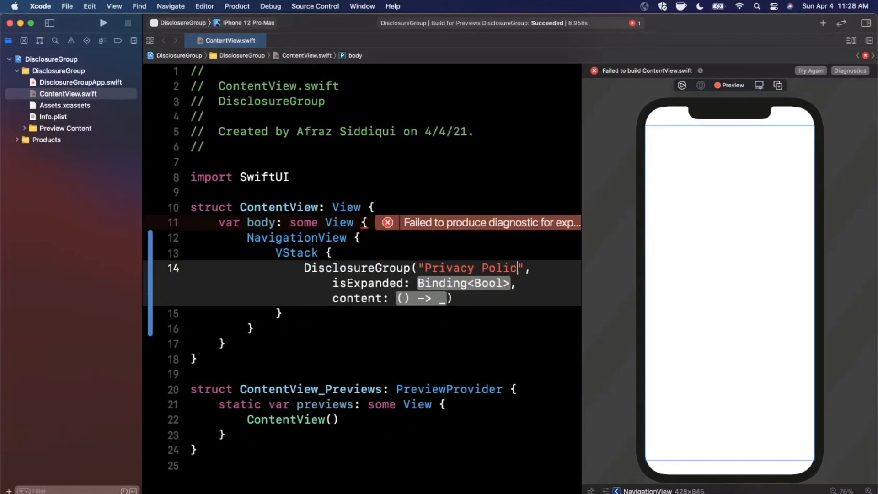
{"action": "type", "text": "y"}
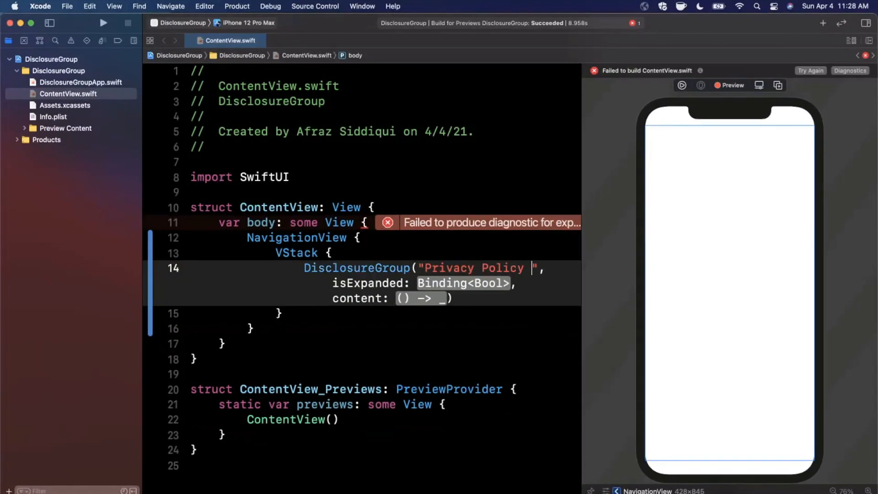
{"action": "type", "text": "& Terms"}
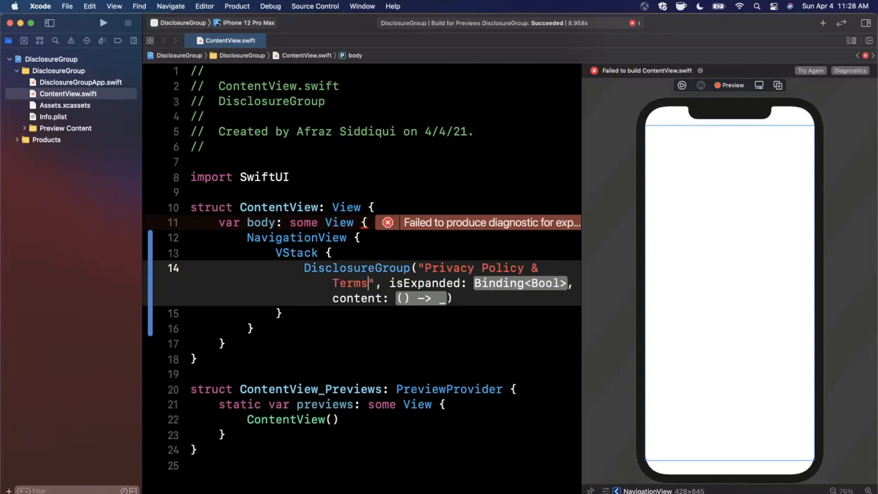
{"action": "double_click", "coordinate": [519, 283]}
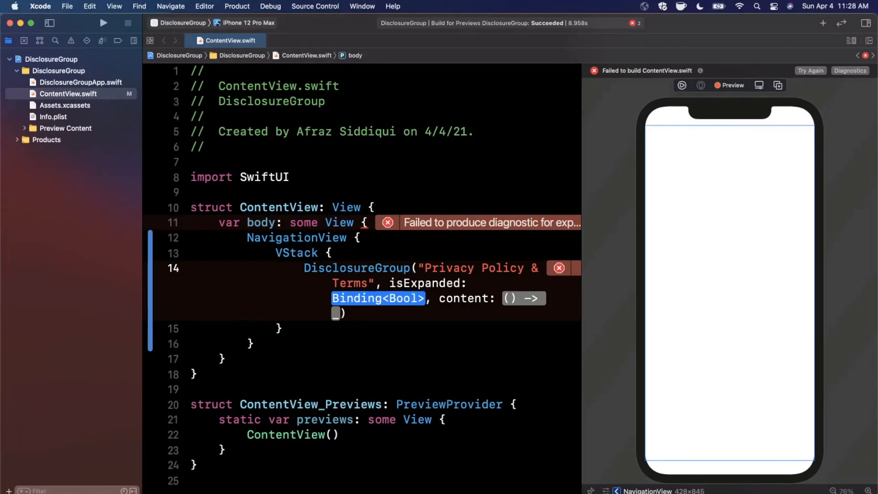
{"action": "type", "text": "$"}
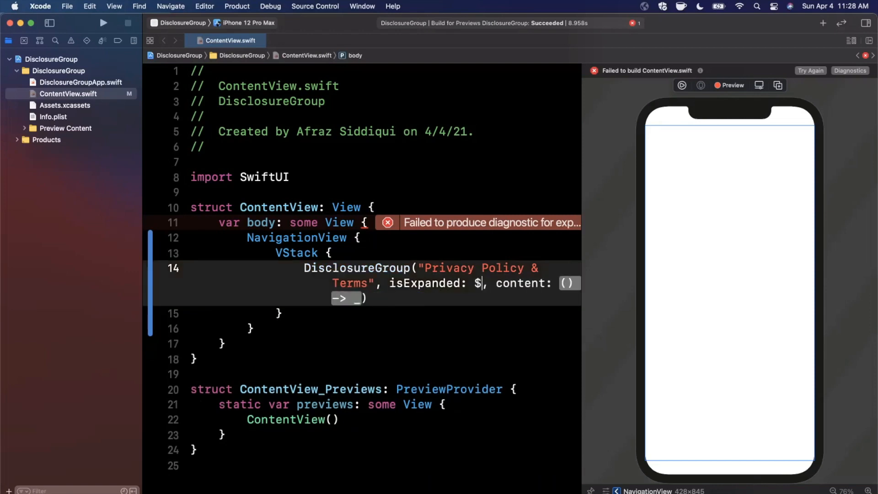
{"action": "type", "text": "isExpanded"}
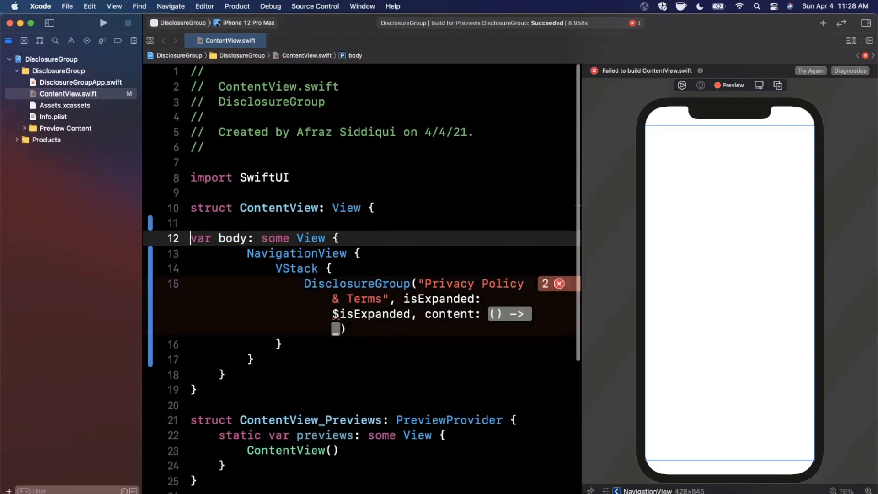
{"action": "key", "text": "Return"}
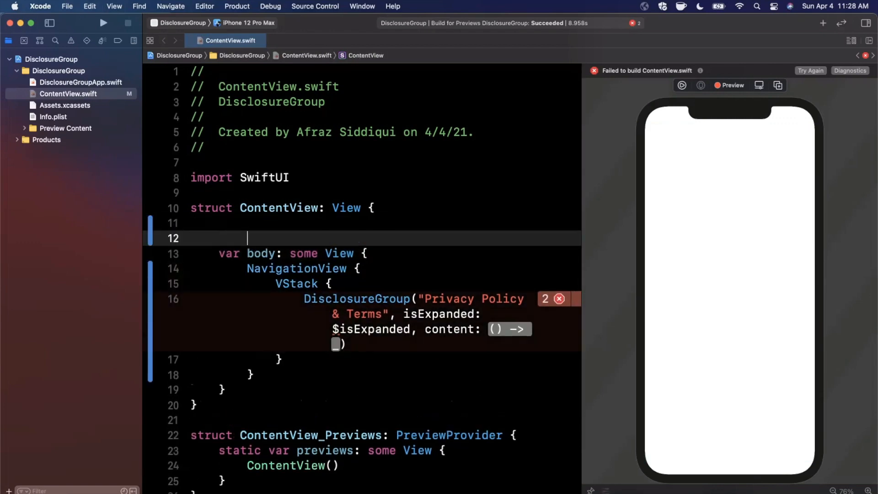
{"action": "type", "text": "@State var"}
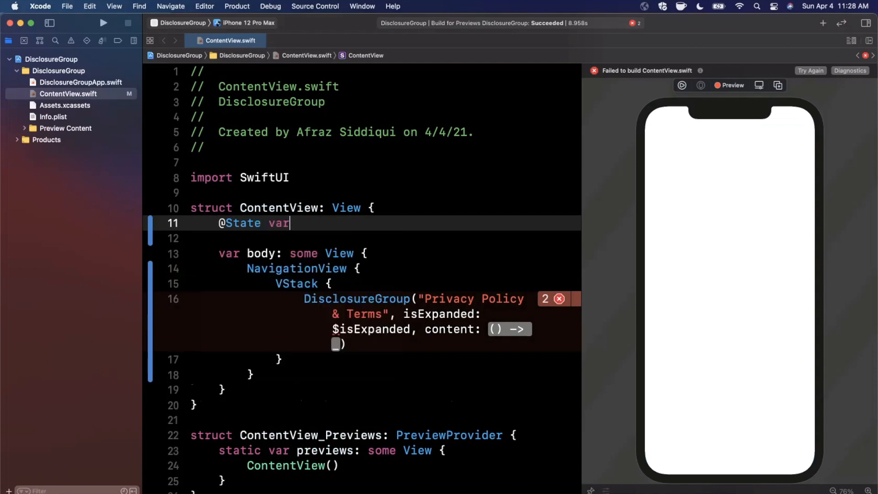
{"action": "type", "text": "$isExpanded = false"}
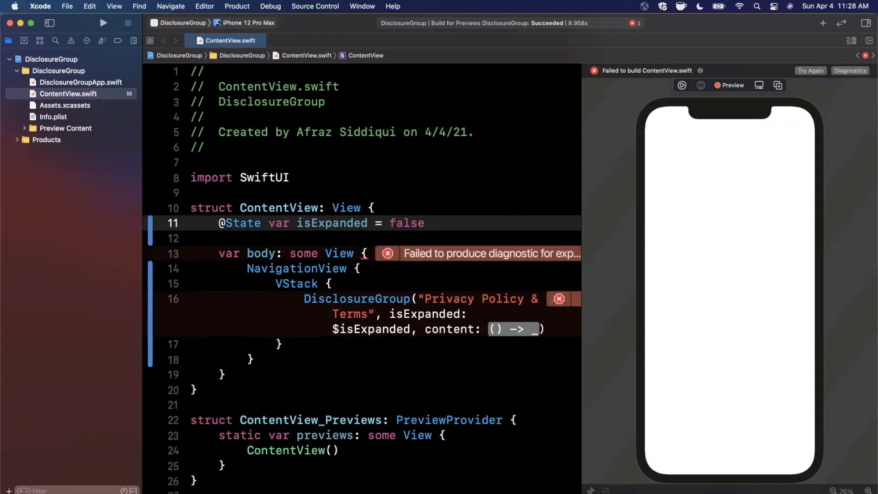
{"action": "left_click", "coordinate": [467, 329]}
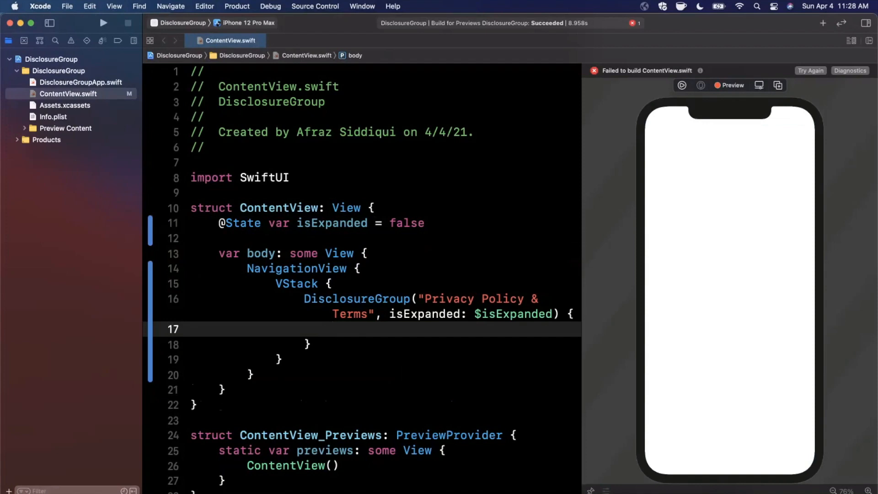
Step: Add Text("These are our terms.") in the closure with .multilineTextAlignment(.leading)
{"action": "left_click", "coordinate": [332, 329]}
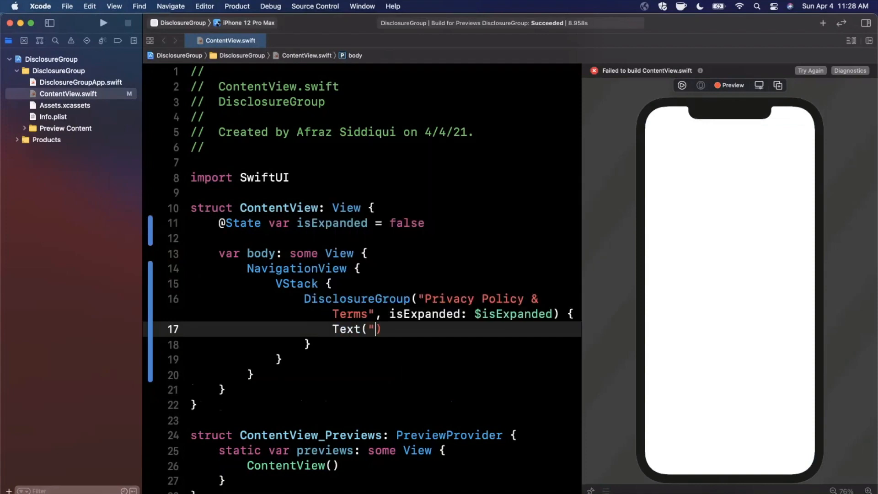
{"action": "type", "text": "\""}
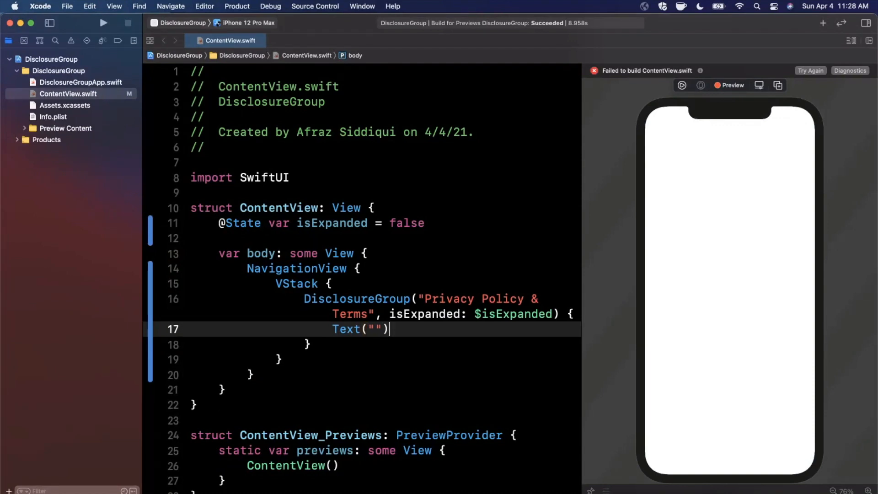
{"action": "type", "text": "T"}
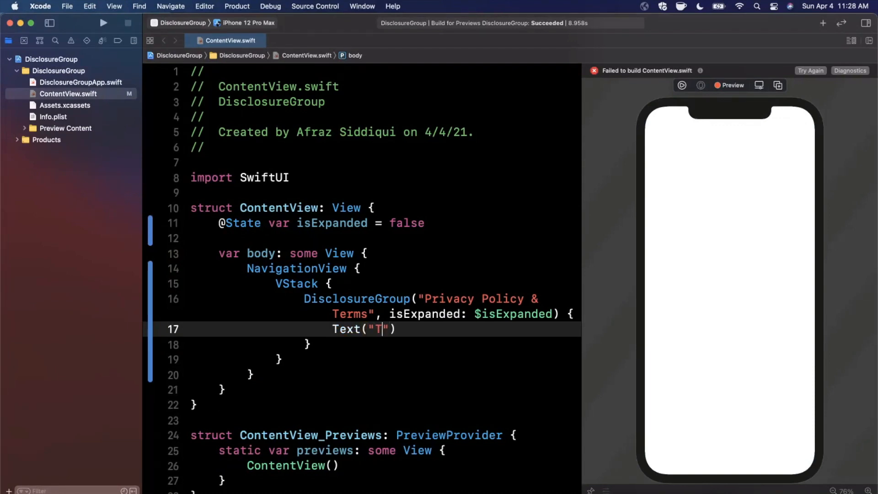
{"action": "type", "text": "hese are our"}
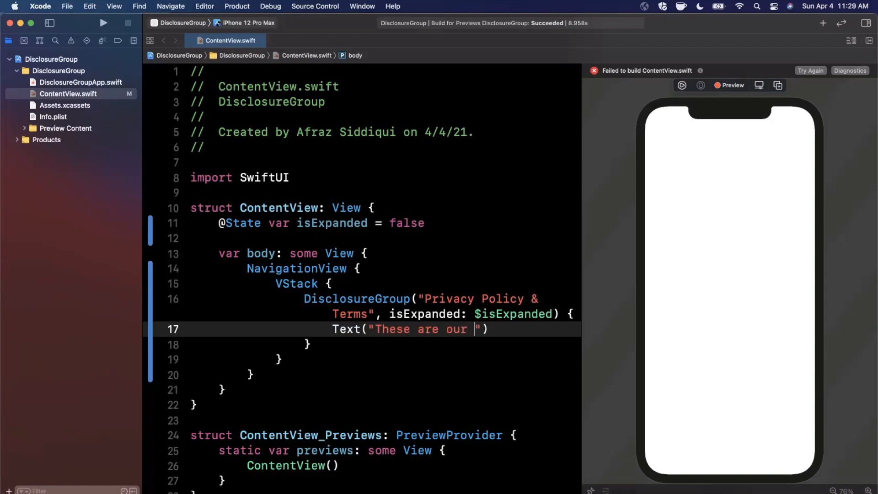
{"action": "type", "text": "terms."}
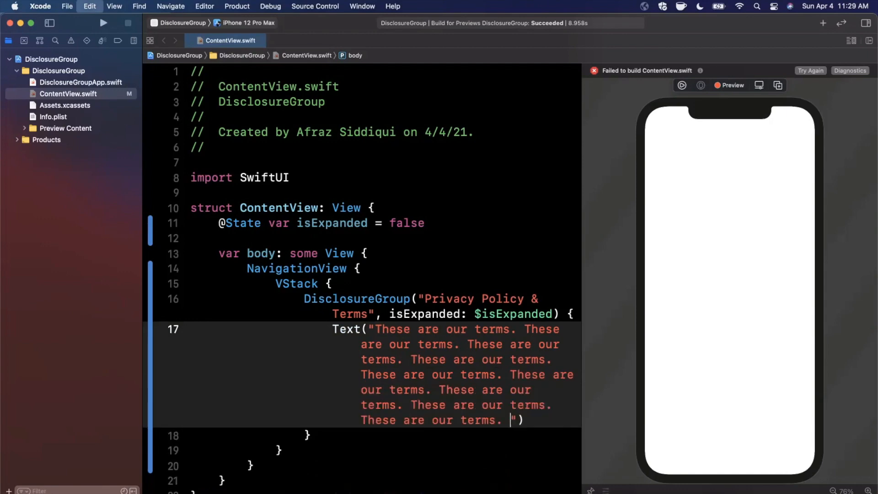
{"action": "scroll", "scroll_direction": "down", "scroll_amount": 3}
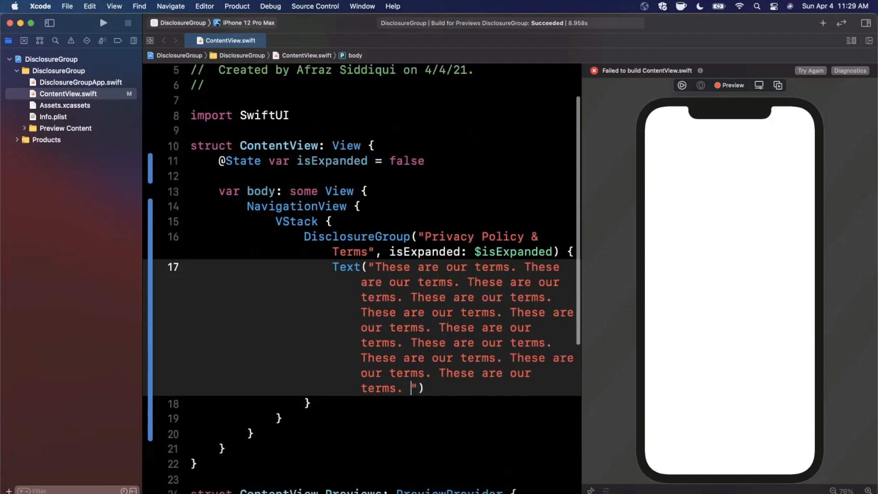
{"action": "type", "text": ".multilineTextAlignment(.leading"}
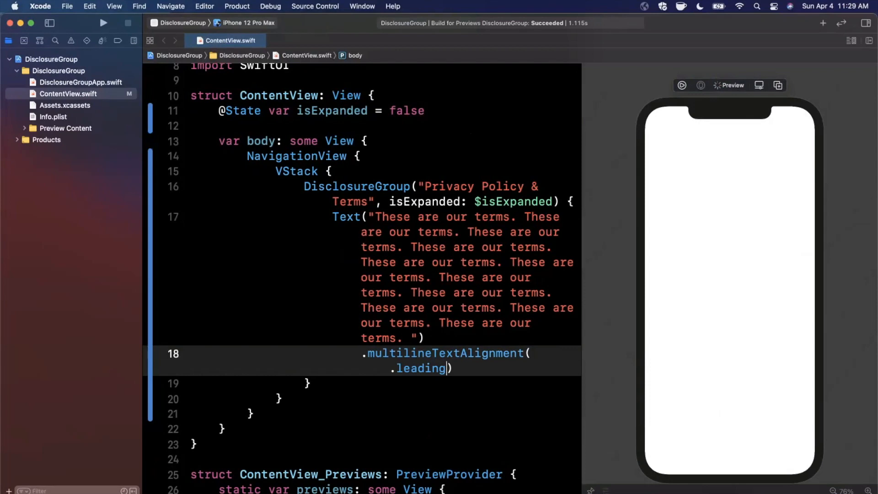
Step: Resume the canvas preview to show the collapsed Privacy Policy & Terms row
{"action": "left_click", "coordinate": [718, 85]}
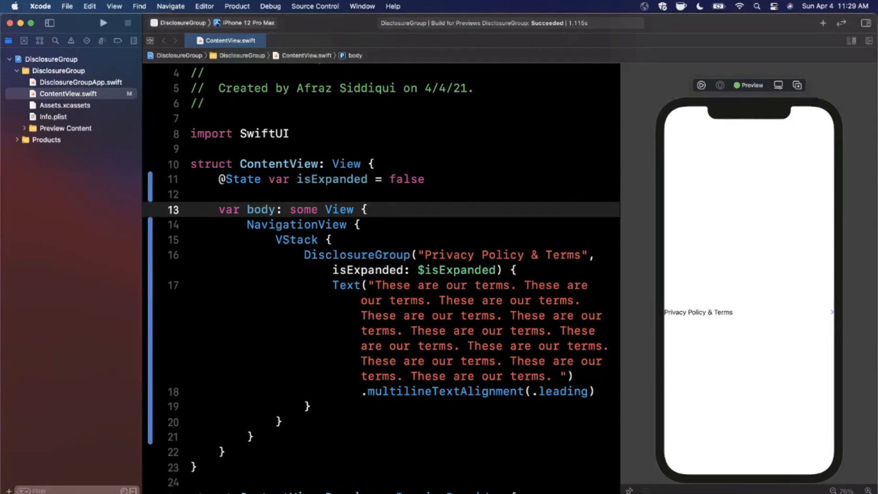
{"action": "scroll", "scroll_direction": "down", "scroll_amount": 3}
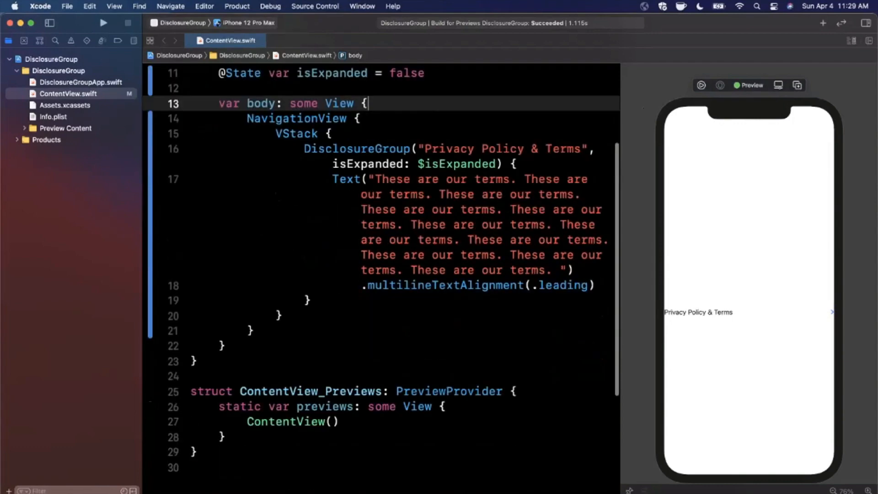
Step: Add padding to the group and set the navigation title to "Disclosure Group"
{"action": "type", "text": ".padding("}
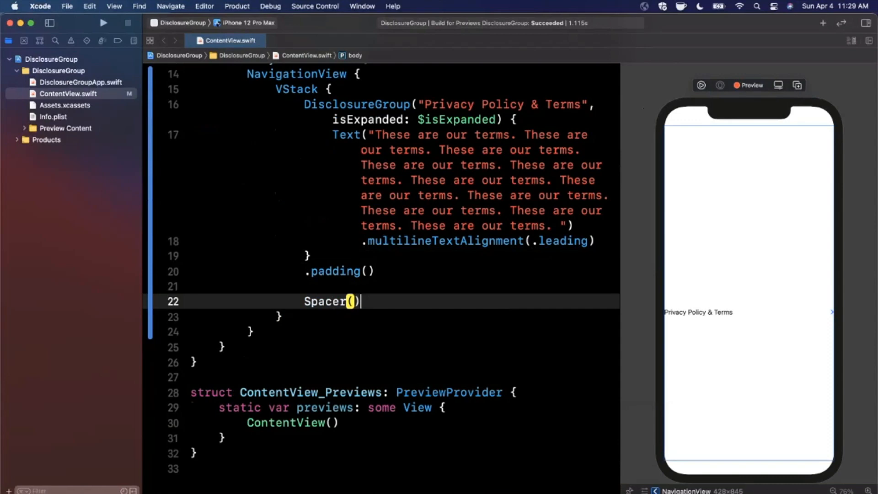
{"action": "key", "text": "return"}
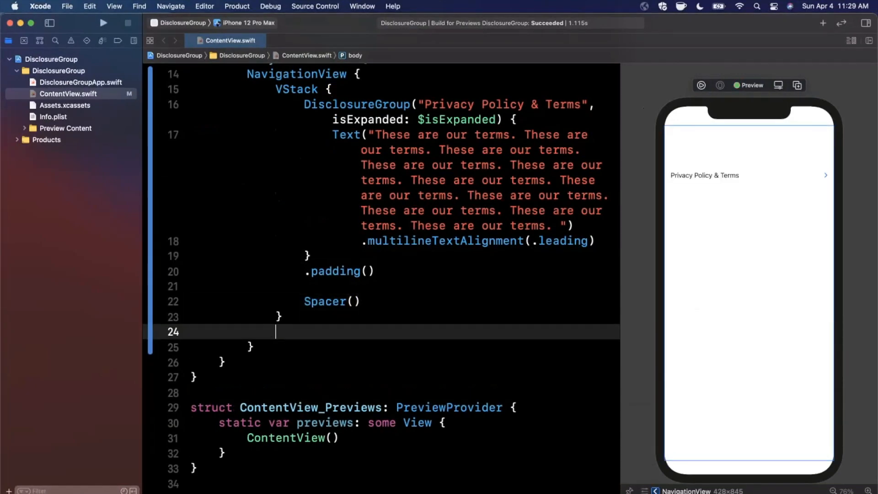
{"action": "type", "text": ".navigationTitle(Title)"}
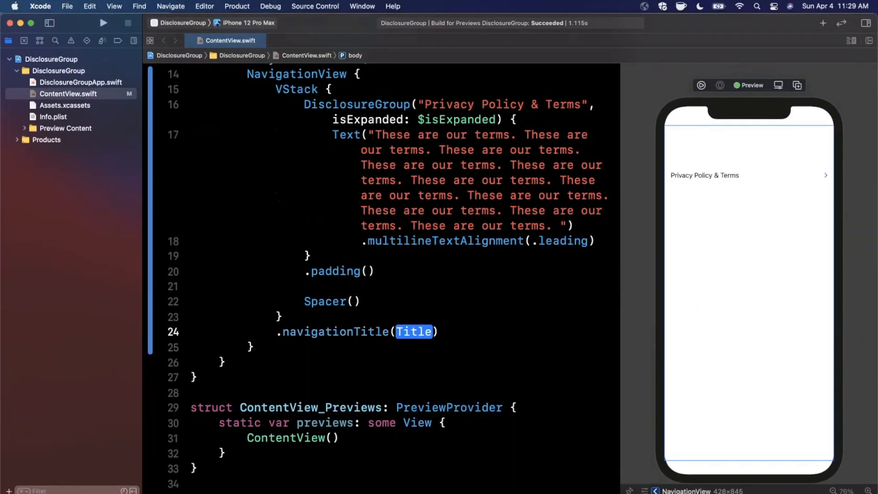
{"action": "type", "text": "Di\""}
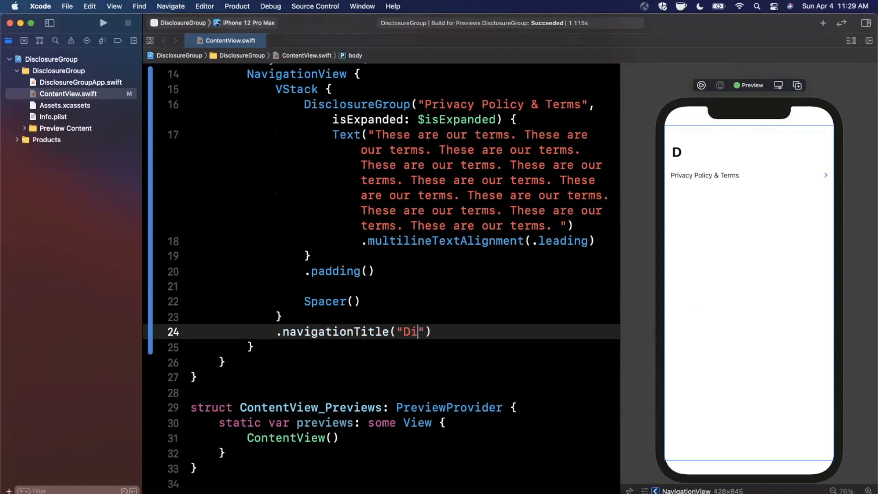
{"action": "type", "text": "sclosure Group"}
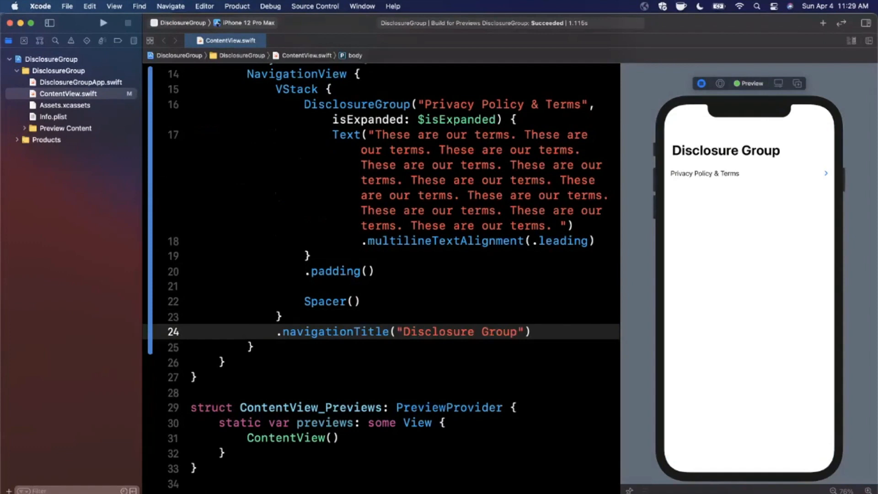
Step: Expand, collapse, and re-expand Privacy Policy & Terms in the preview to reveal the terms
{"action": "left_click", "coordinate": [826, 173]}
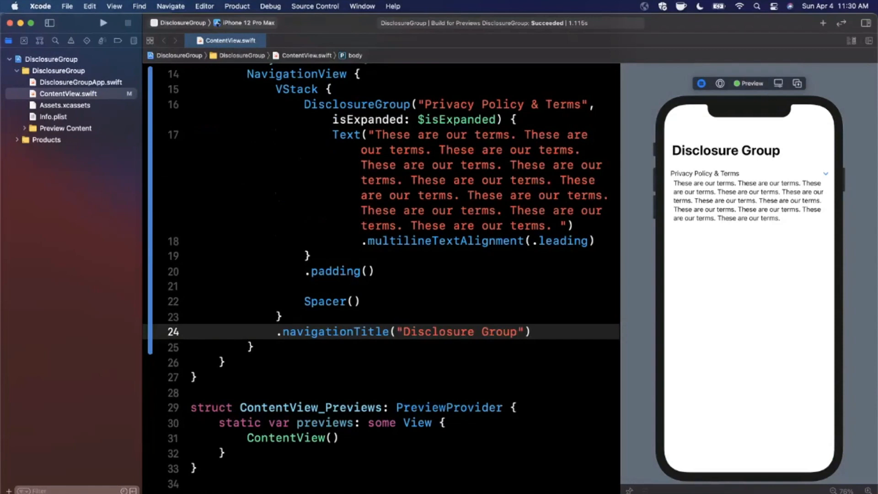
{"action": "left_click", "coordinate": [824, 173]}
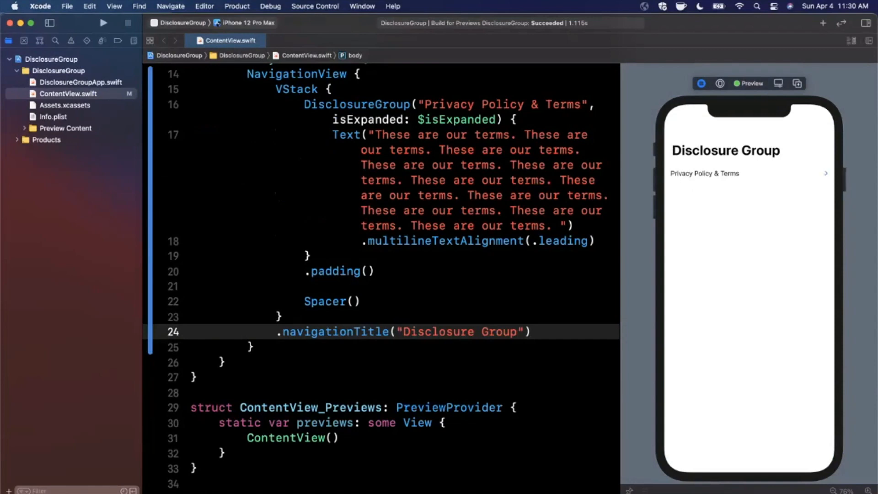
{"action": "left_click", "coordinate": [748, 173]}
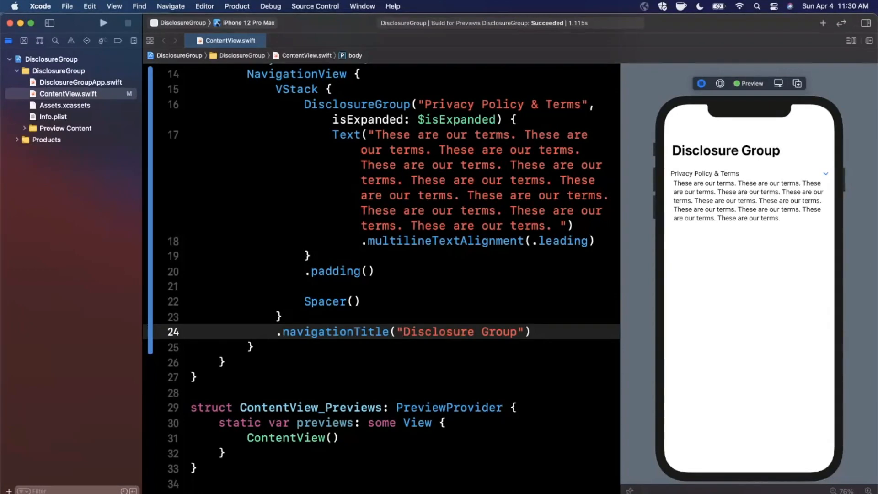
{"action": "scroll", "scroll_direction": "up", "scroll_amount": 3}
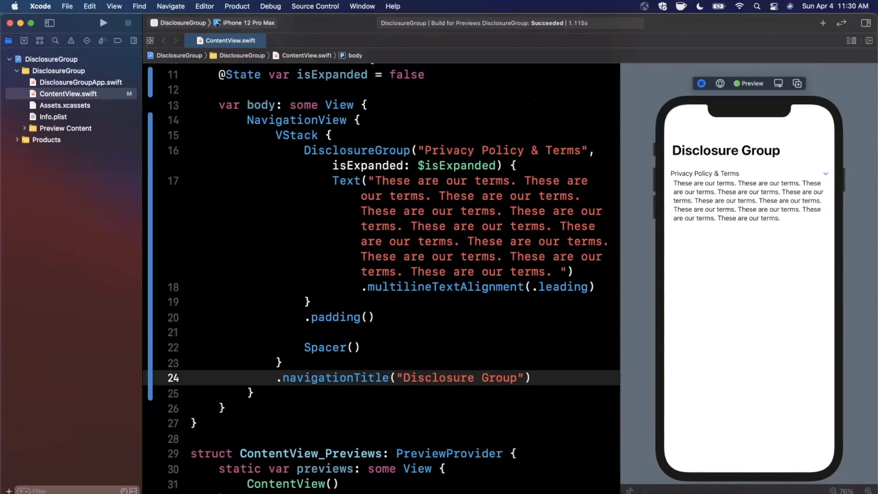
Step: Retitle the group "Legal Stuff" and start adding the nested Terms group
{"action": "double_click", "coordinate": [447, 150]}
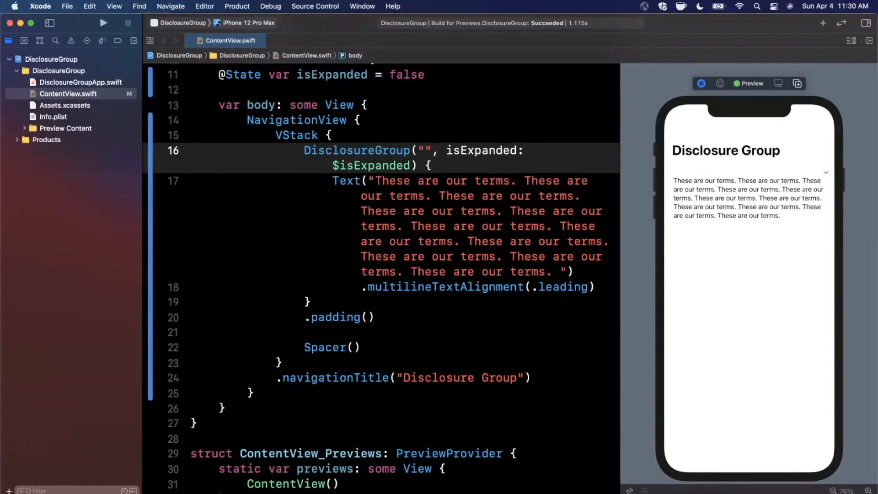
{"action": "type", "text": "L"}
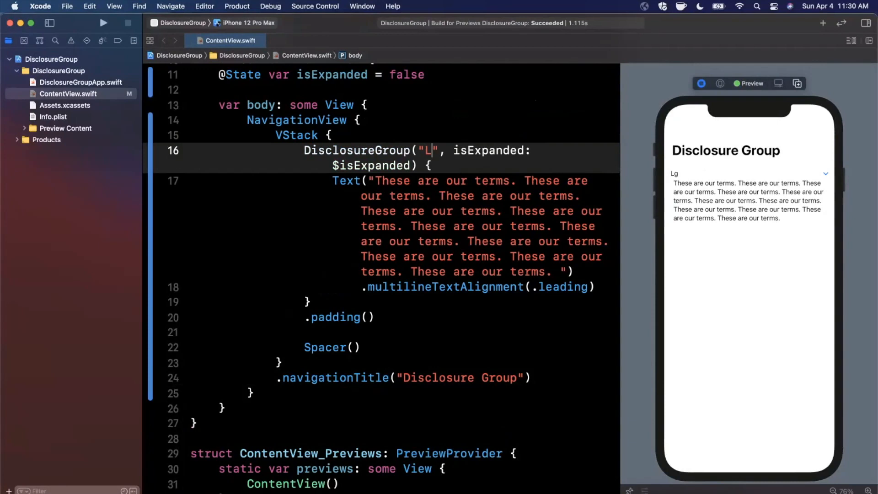
{"action": "type", "text": "egal Stuff"}
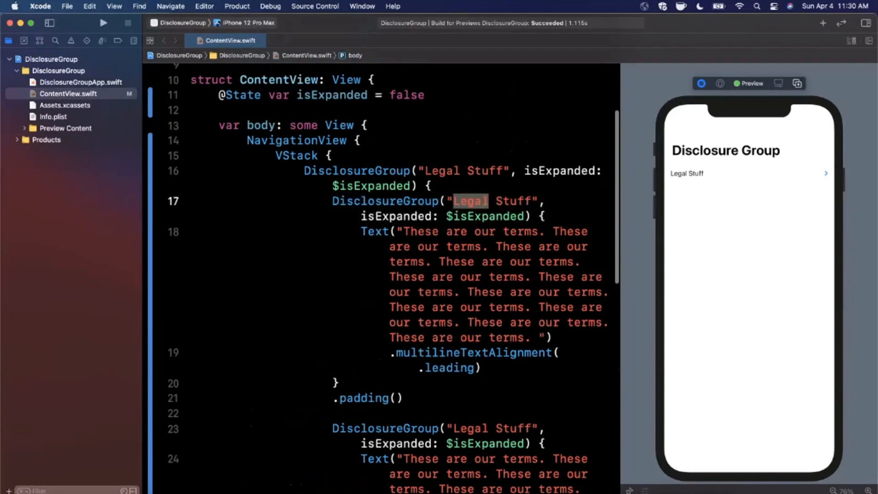
{"action": "type", "text": "Terms"}
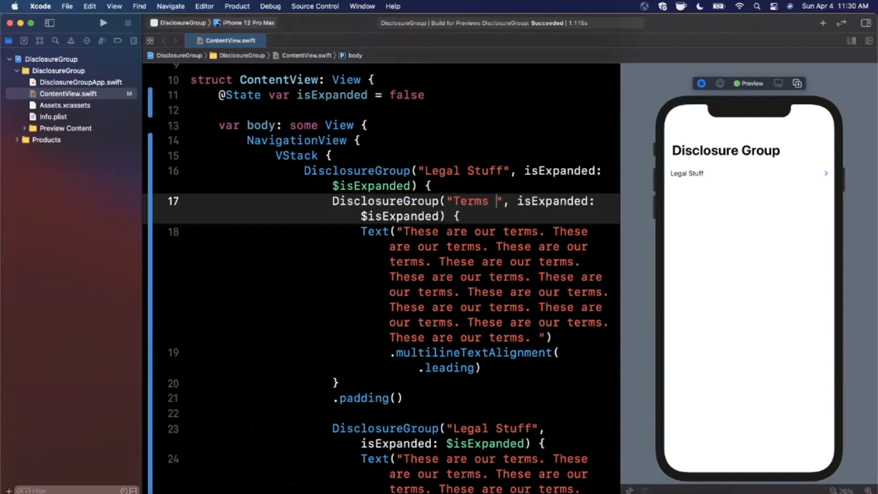
{"action": "scroll", "scroll_direction": "down", "scroll_amount": 3}
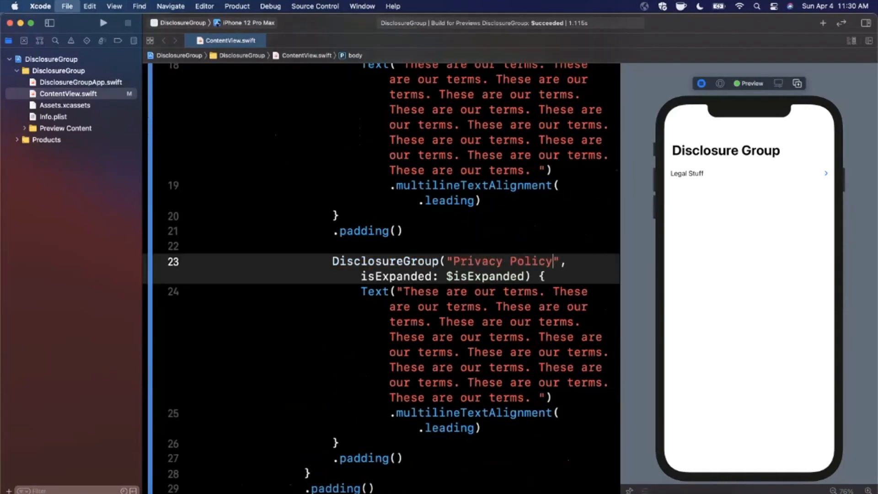
{"action": "scroll", "scroll_direction": "up", "scroll_amount": 3}
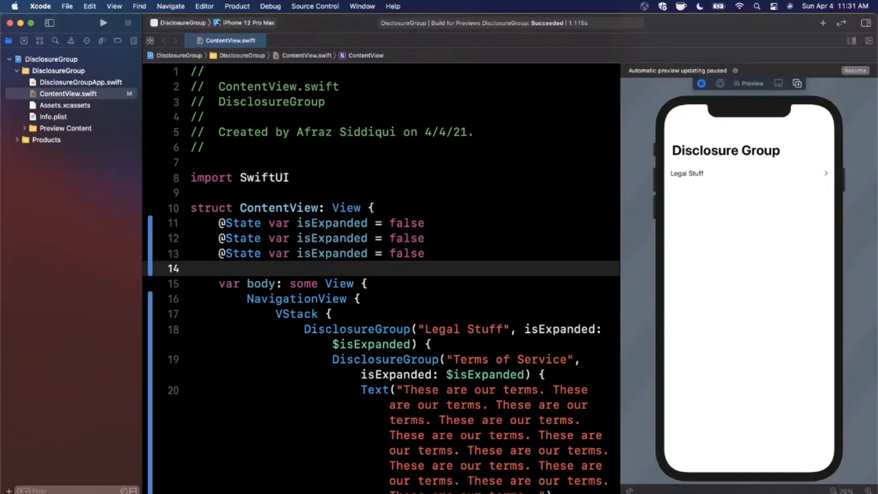
Step: Rename the duplicate isExpanded state to isPrivacyExpanded and bind Privacy Policy's group to it
{"action": "double_click", "coordinate": [331, 238]}
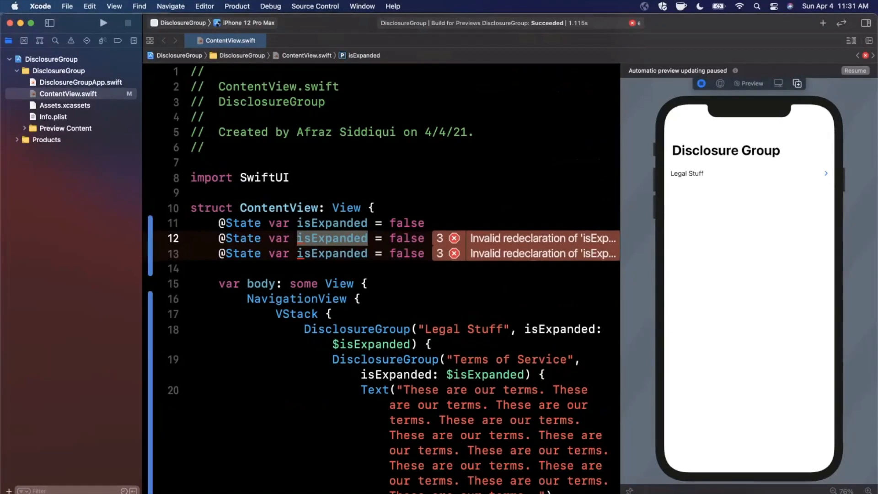
{"action": "type", "text": "isPriv"}
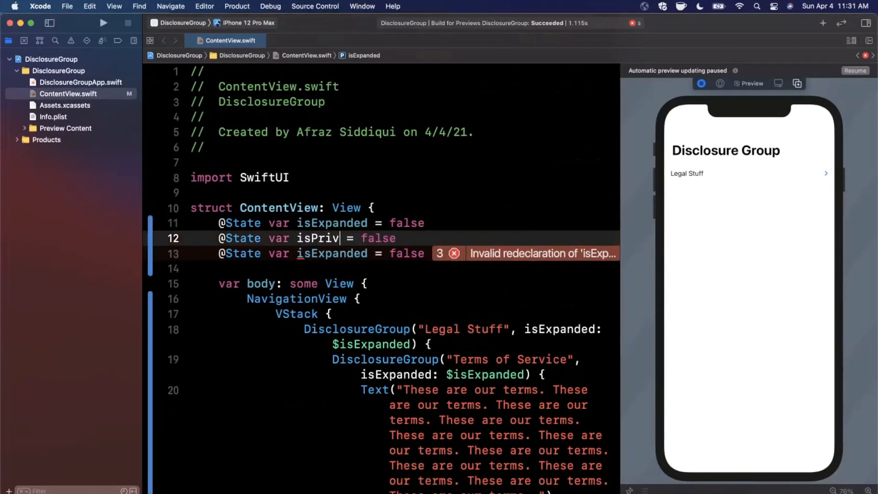
{"action": "type", "text": "acyExpanded"}
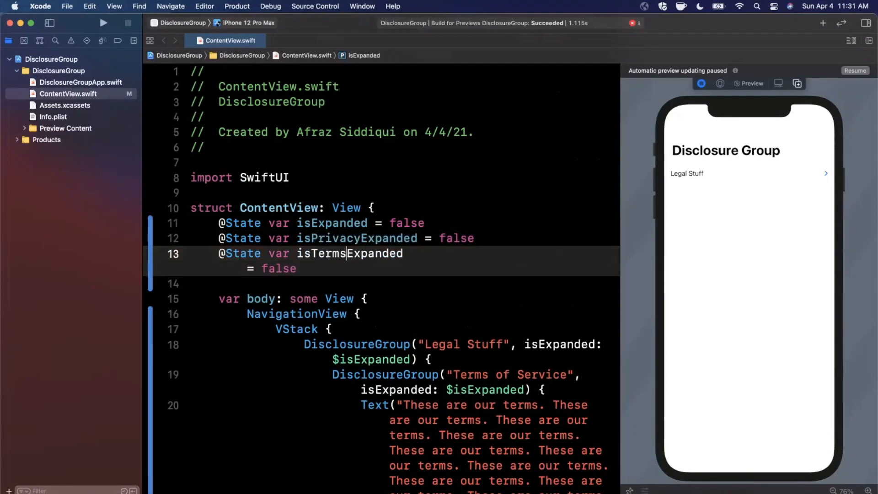
{"action": "scroll", "scroll_direction": "down", "scroll_amount": 3}
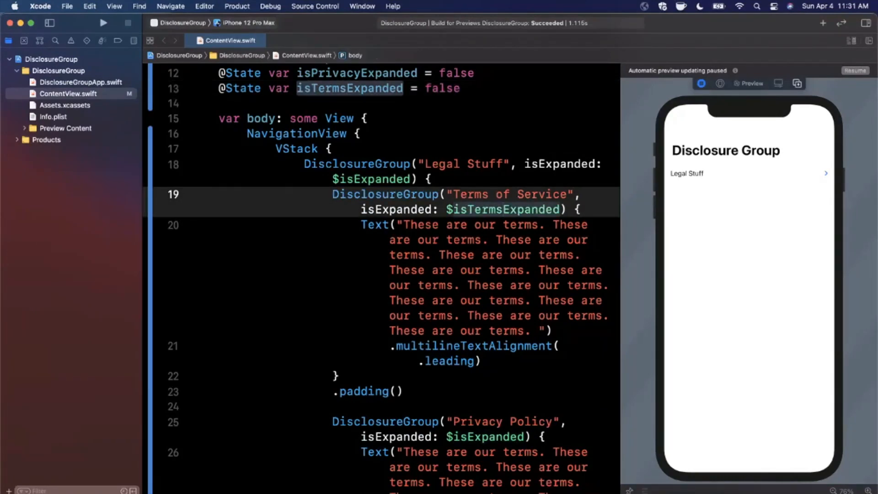
{"action": "scroll", "scroll_direction": "down", "scroll_amount": 3}
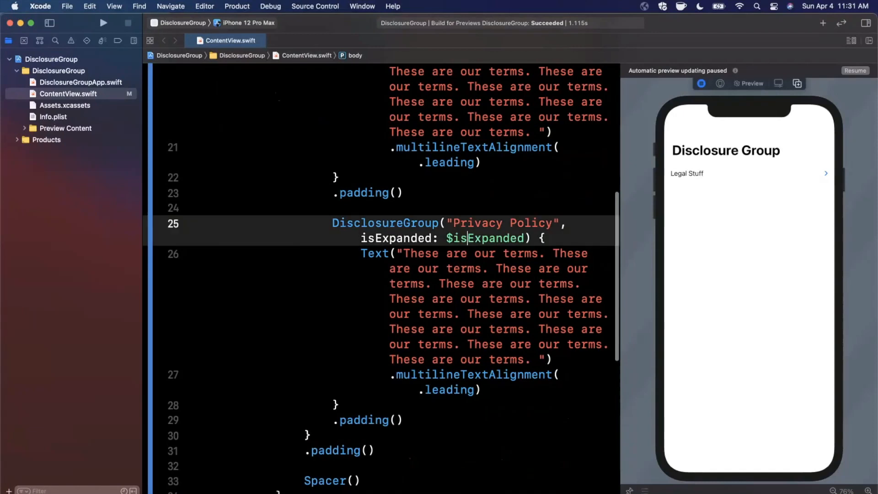
{"action": "type", "text": "Privacy"}
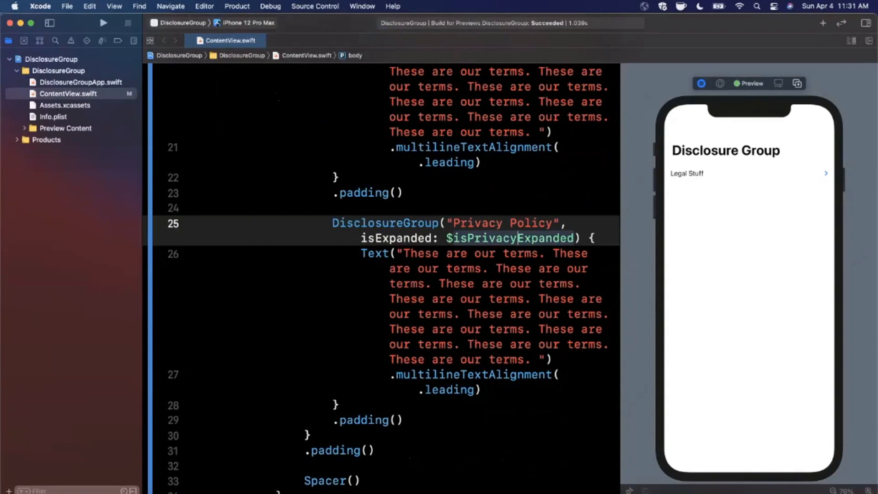
Step: Expand Legal Stuff and its nested sections in the live preview to show their terms text
{"action": "left_click", "coordinate": [748, 173]}
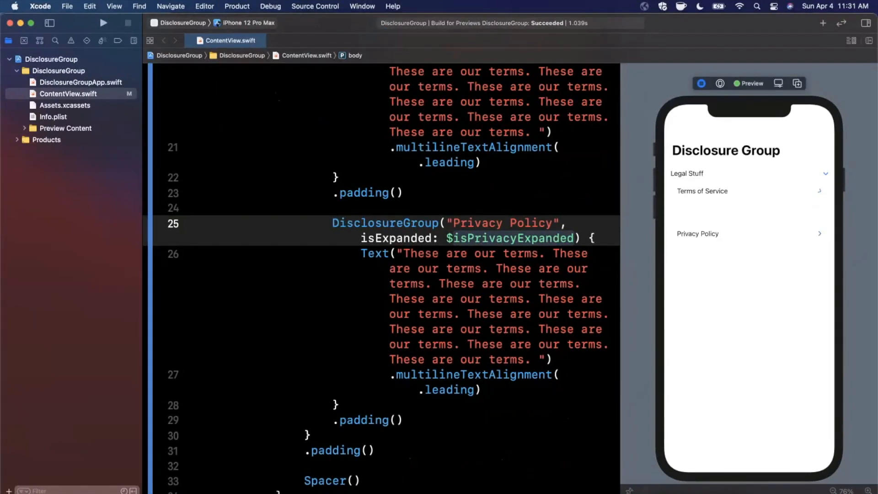
{"action": "left_click", "coordinate": [701, 190]}
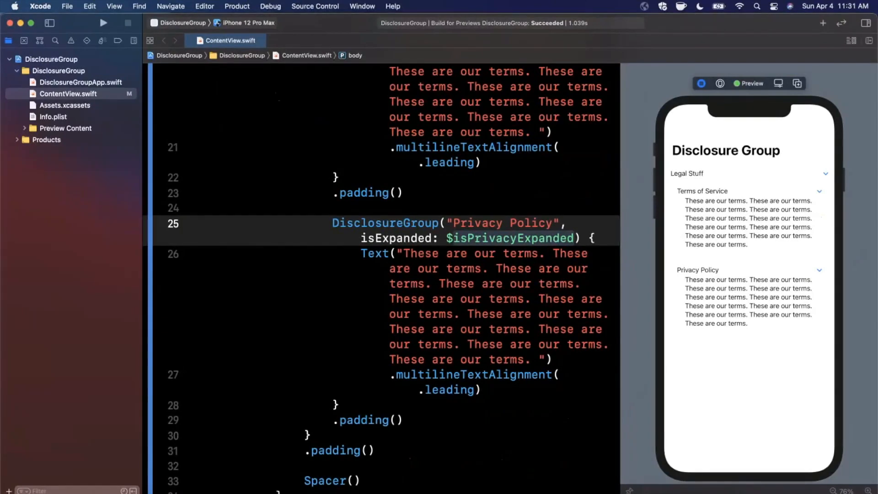
{"action": "scroll", "scroll_direction": "up", "scroll_amount": 3}
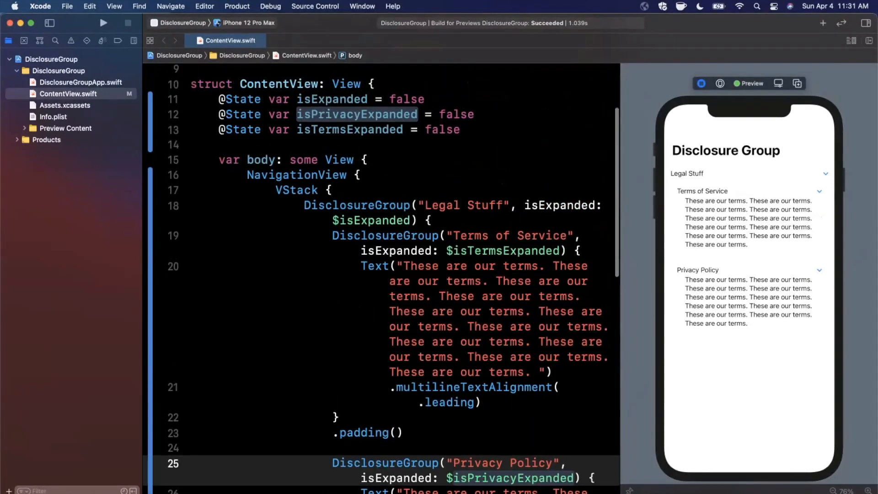
{"action": "scroll", "scroll_direction": "up", "scroll_amount": 3}
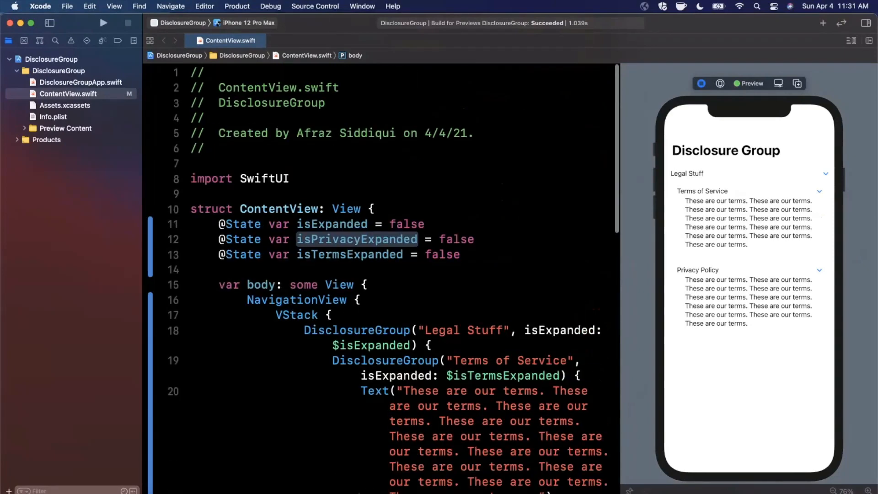